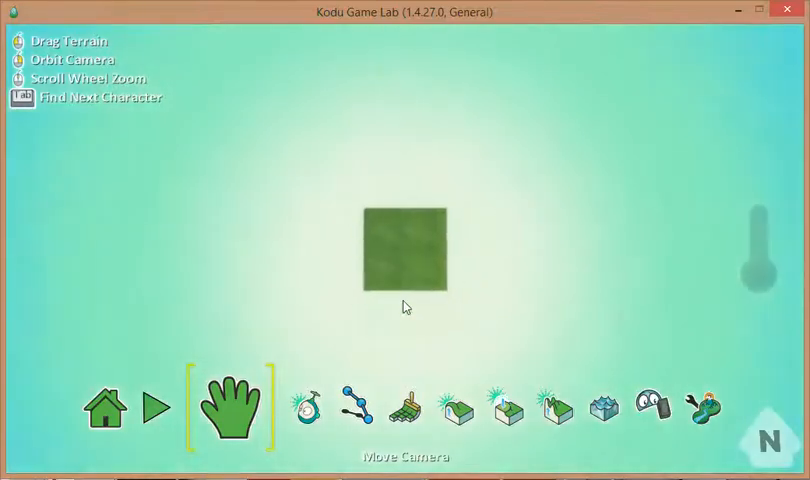
Step: Paint the winding green ground track with the Ground Brush, ending at a square tile
left_click(352, 408)
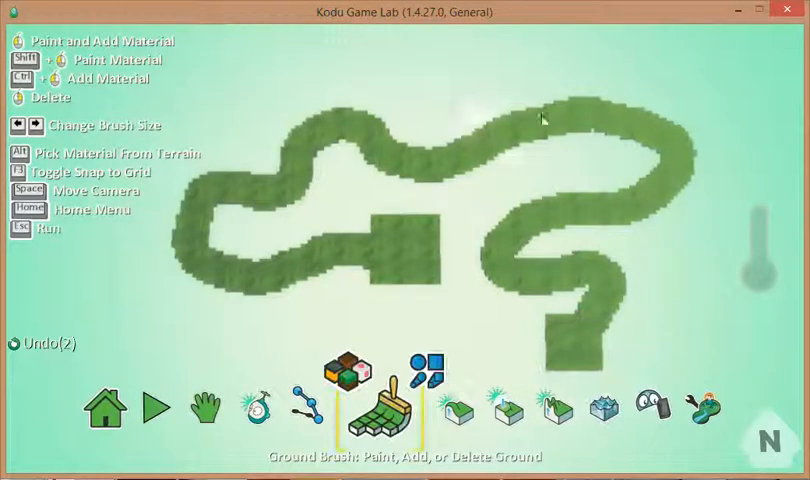
left_click(180, 408)
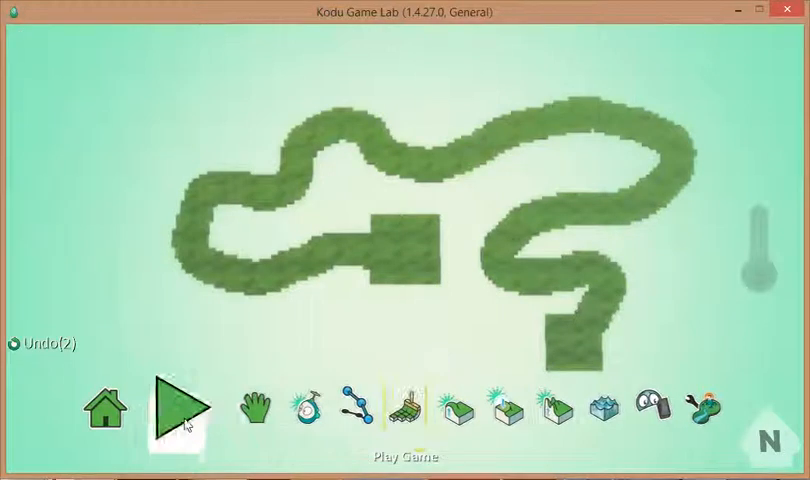